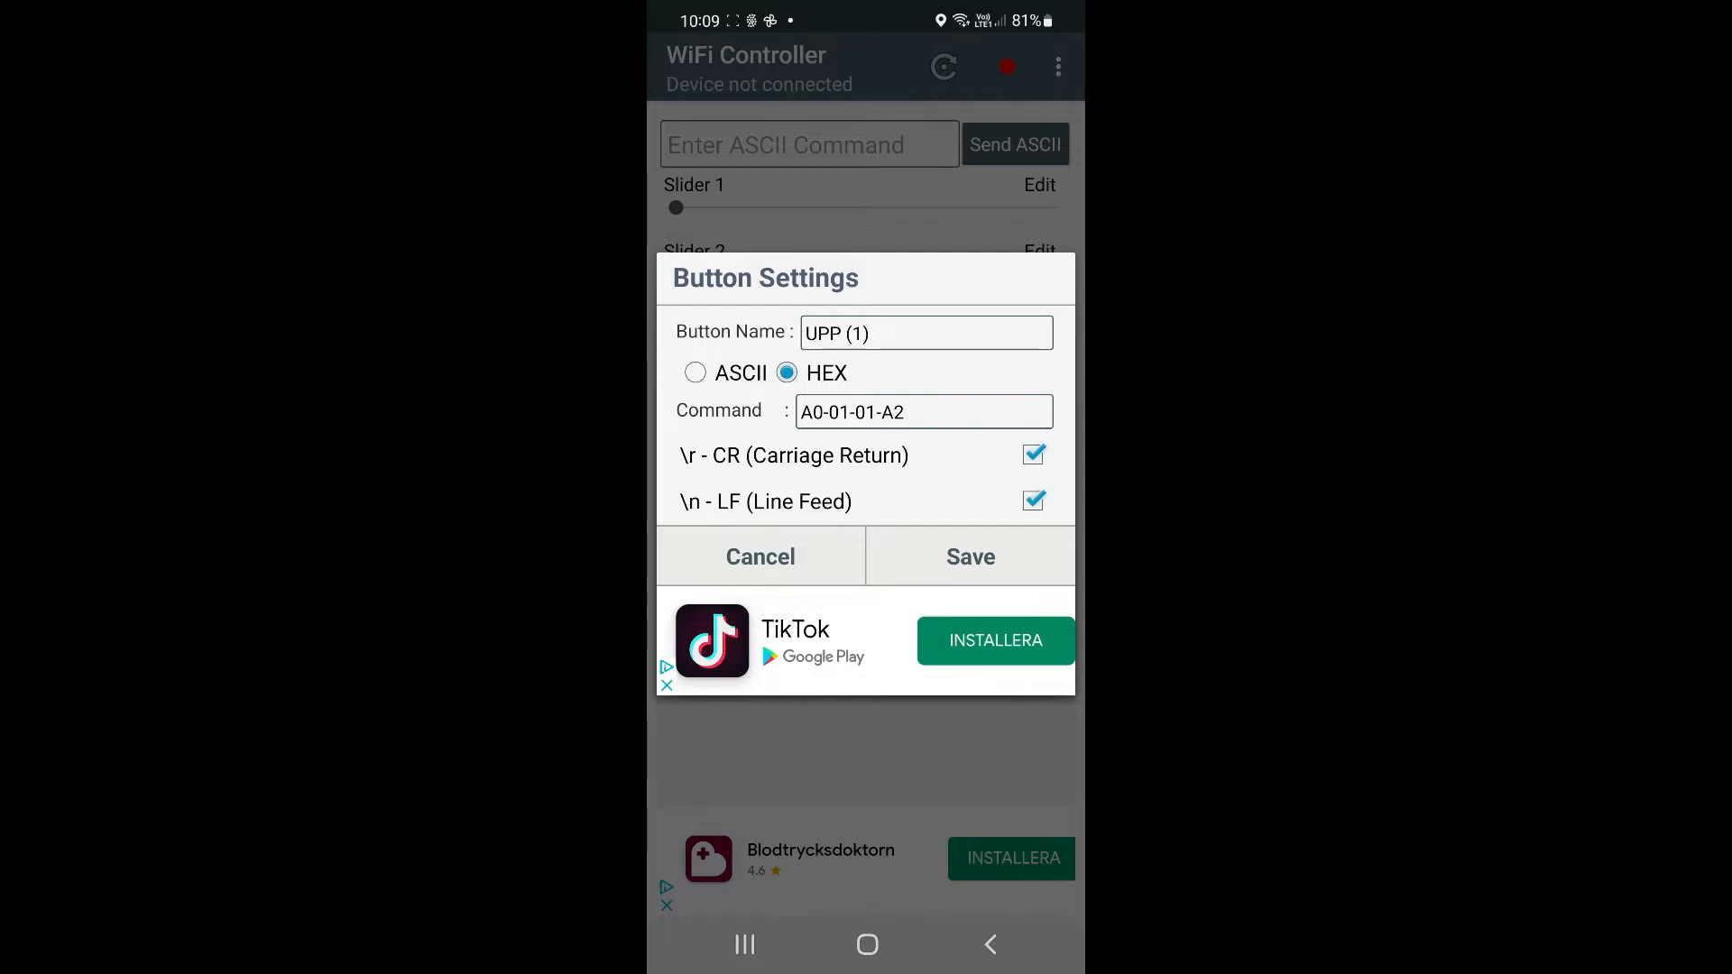
- Save UPP (1) settings, then confirm OFF (2) sends HEX A0-02-00-A2 and save it
left_click(760, 556)
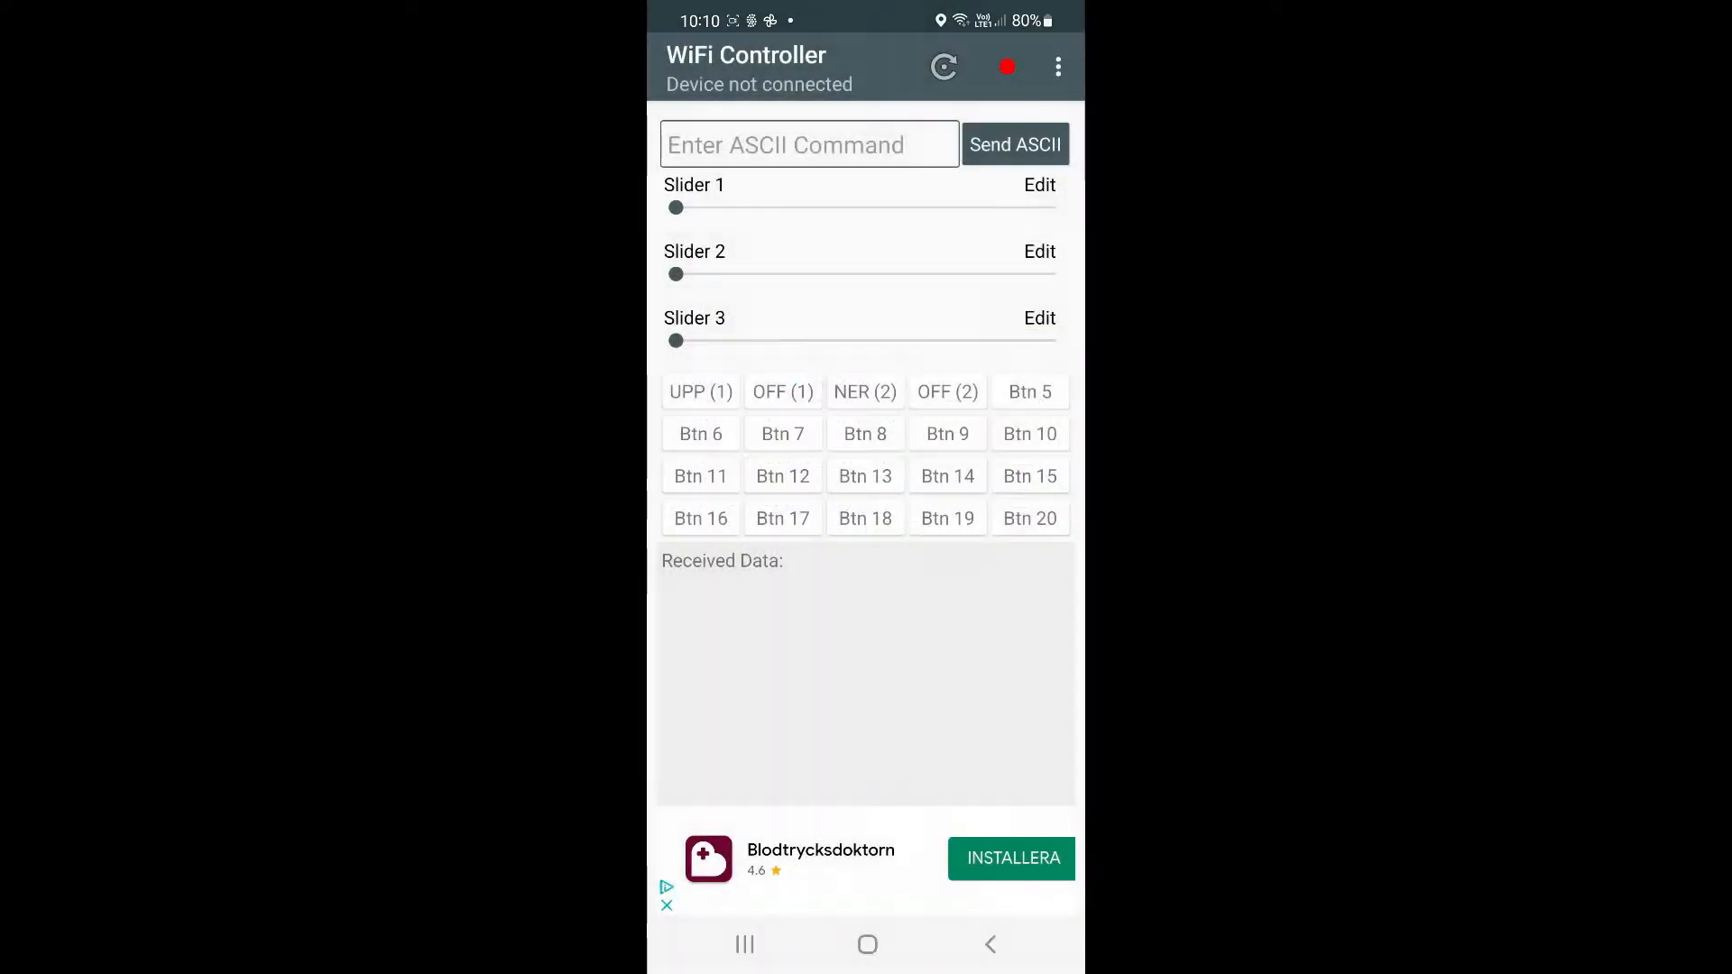
left_click(948, 392)
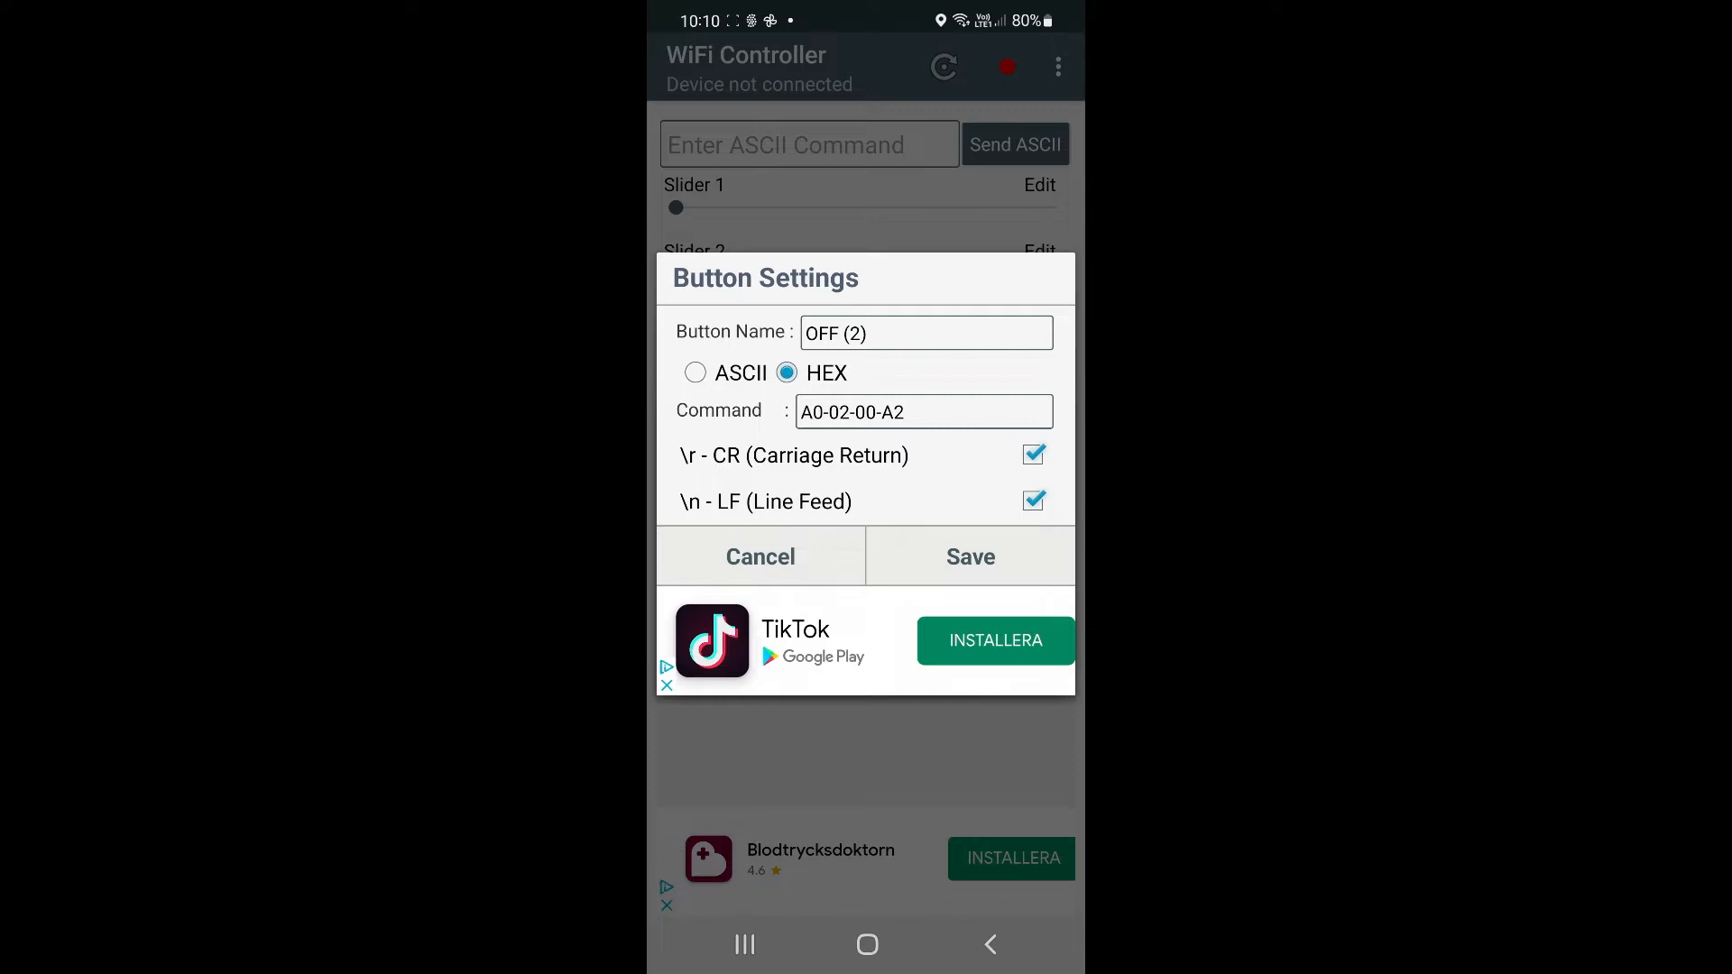
left_click(971, 555)
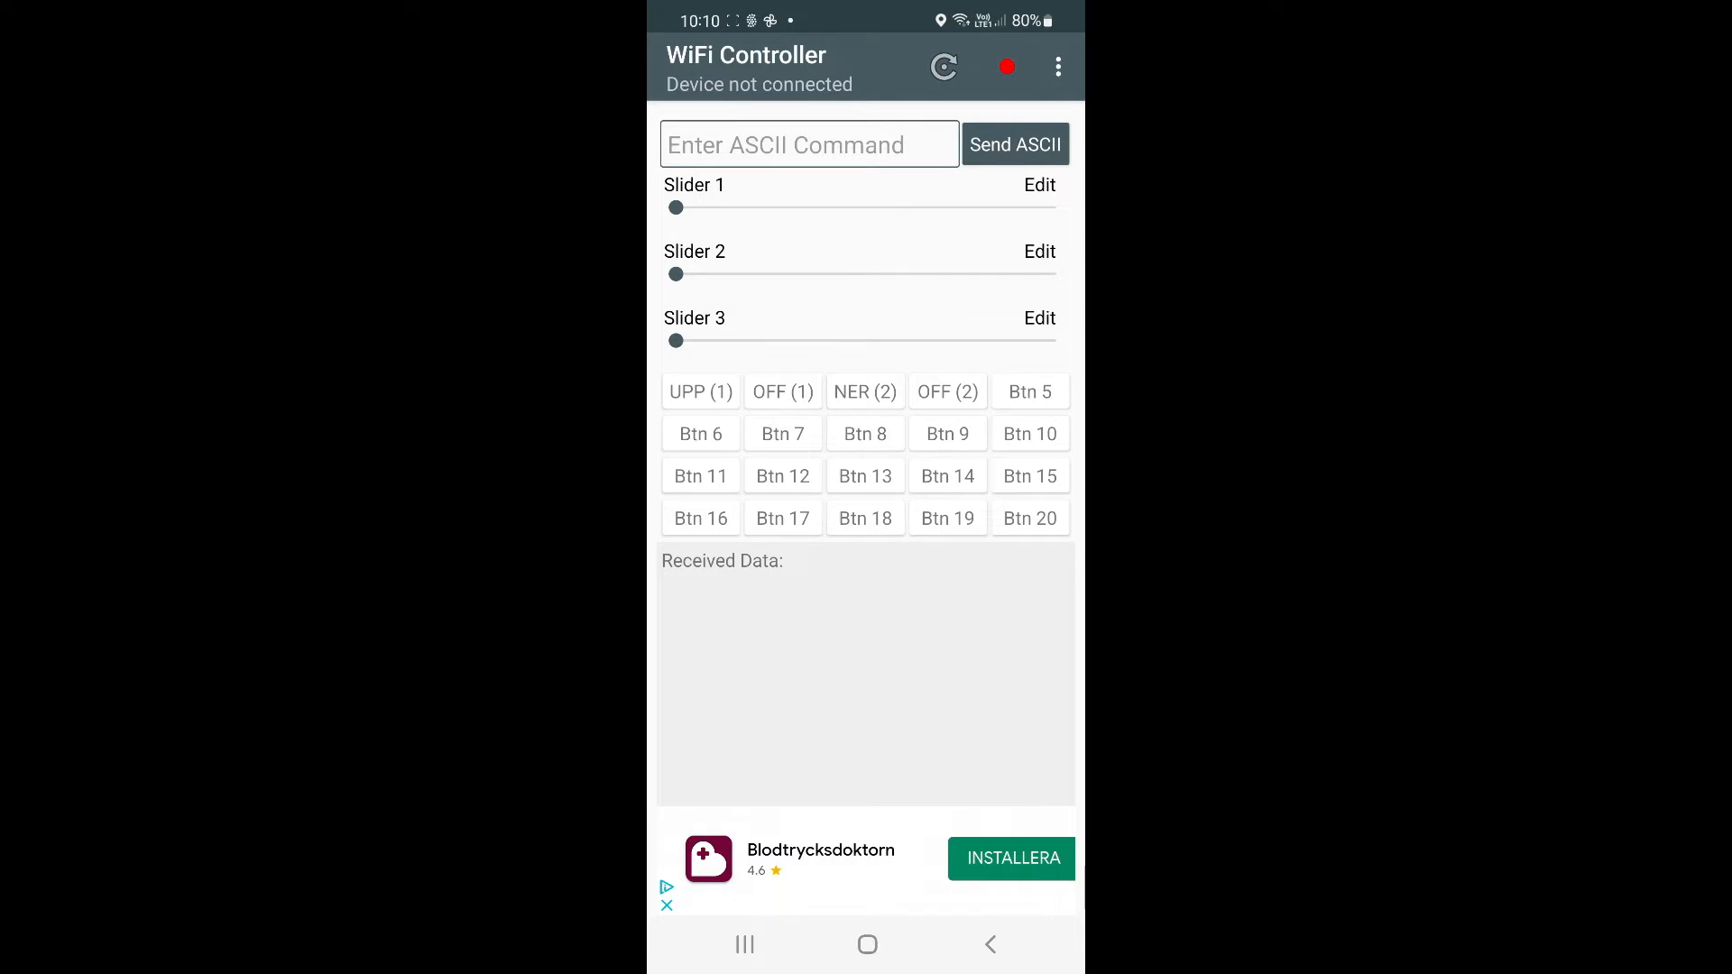
- Connect to the ESP device at 192.168.2.227:8080 via the toolbar connect icon
left_click(943, 66)
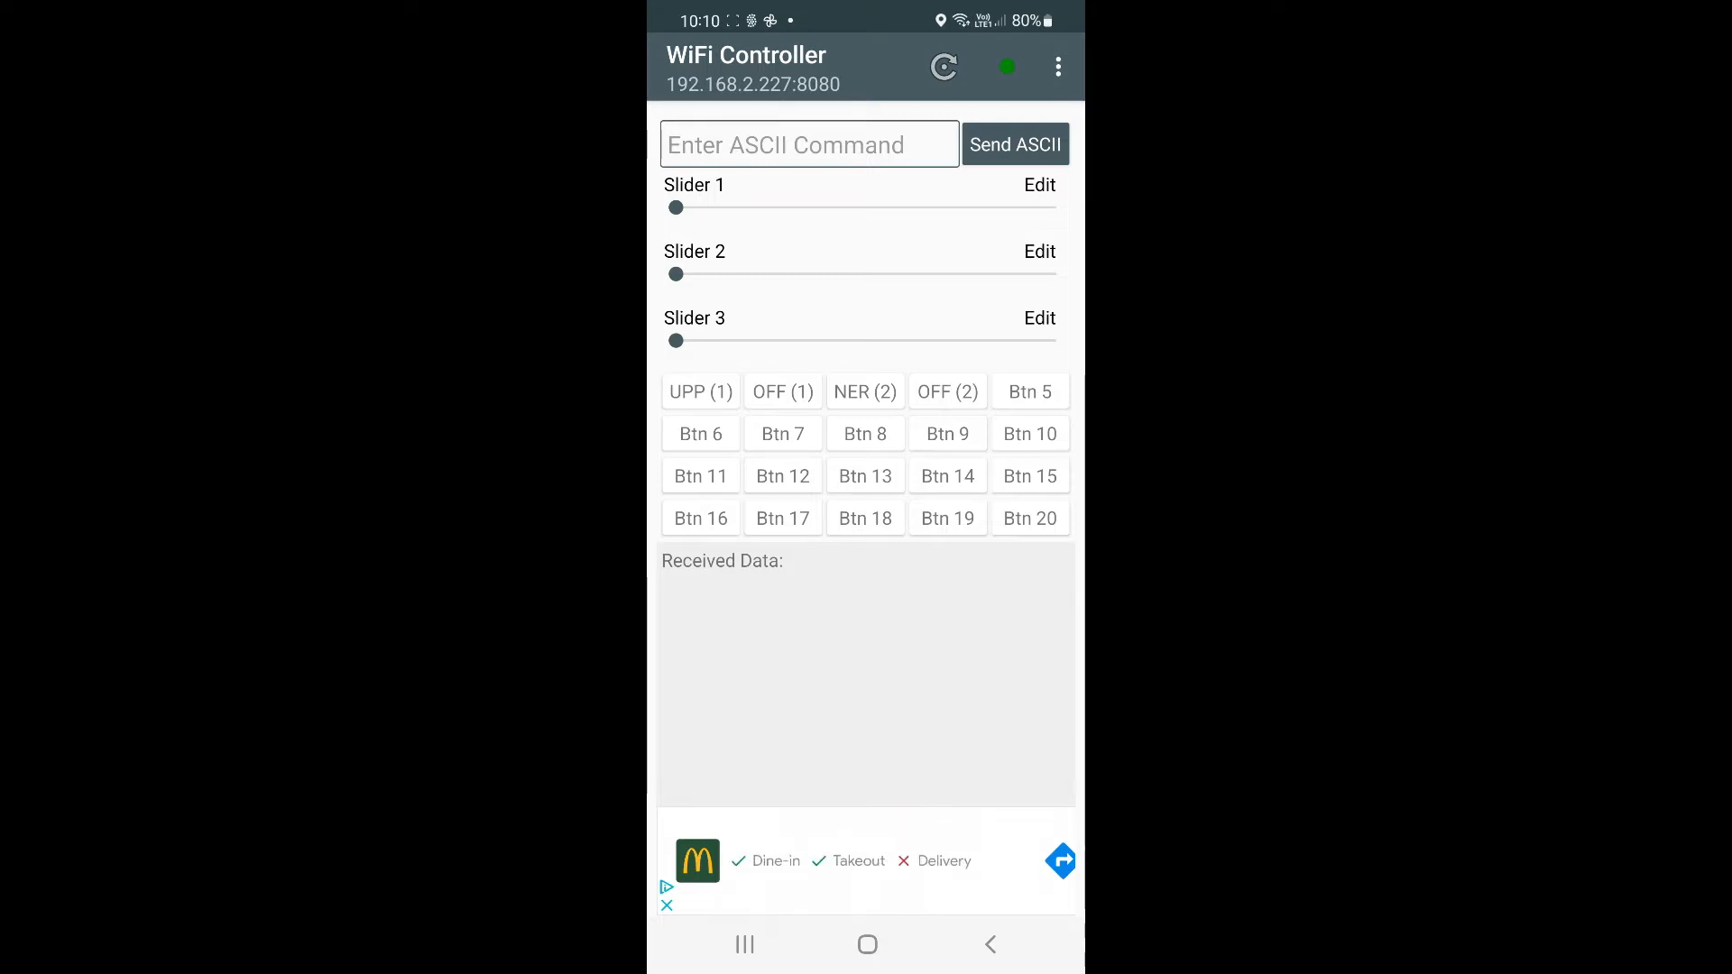
- Send the UPP (1) relay command twice to the connected ESP at 192.168.2.227:8080
left_click(700, 392)
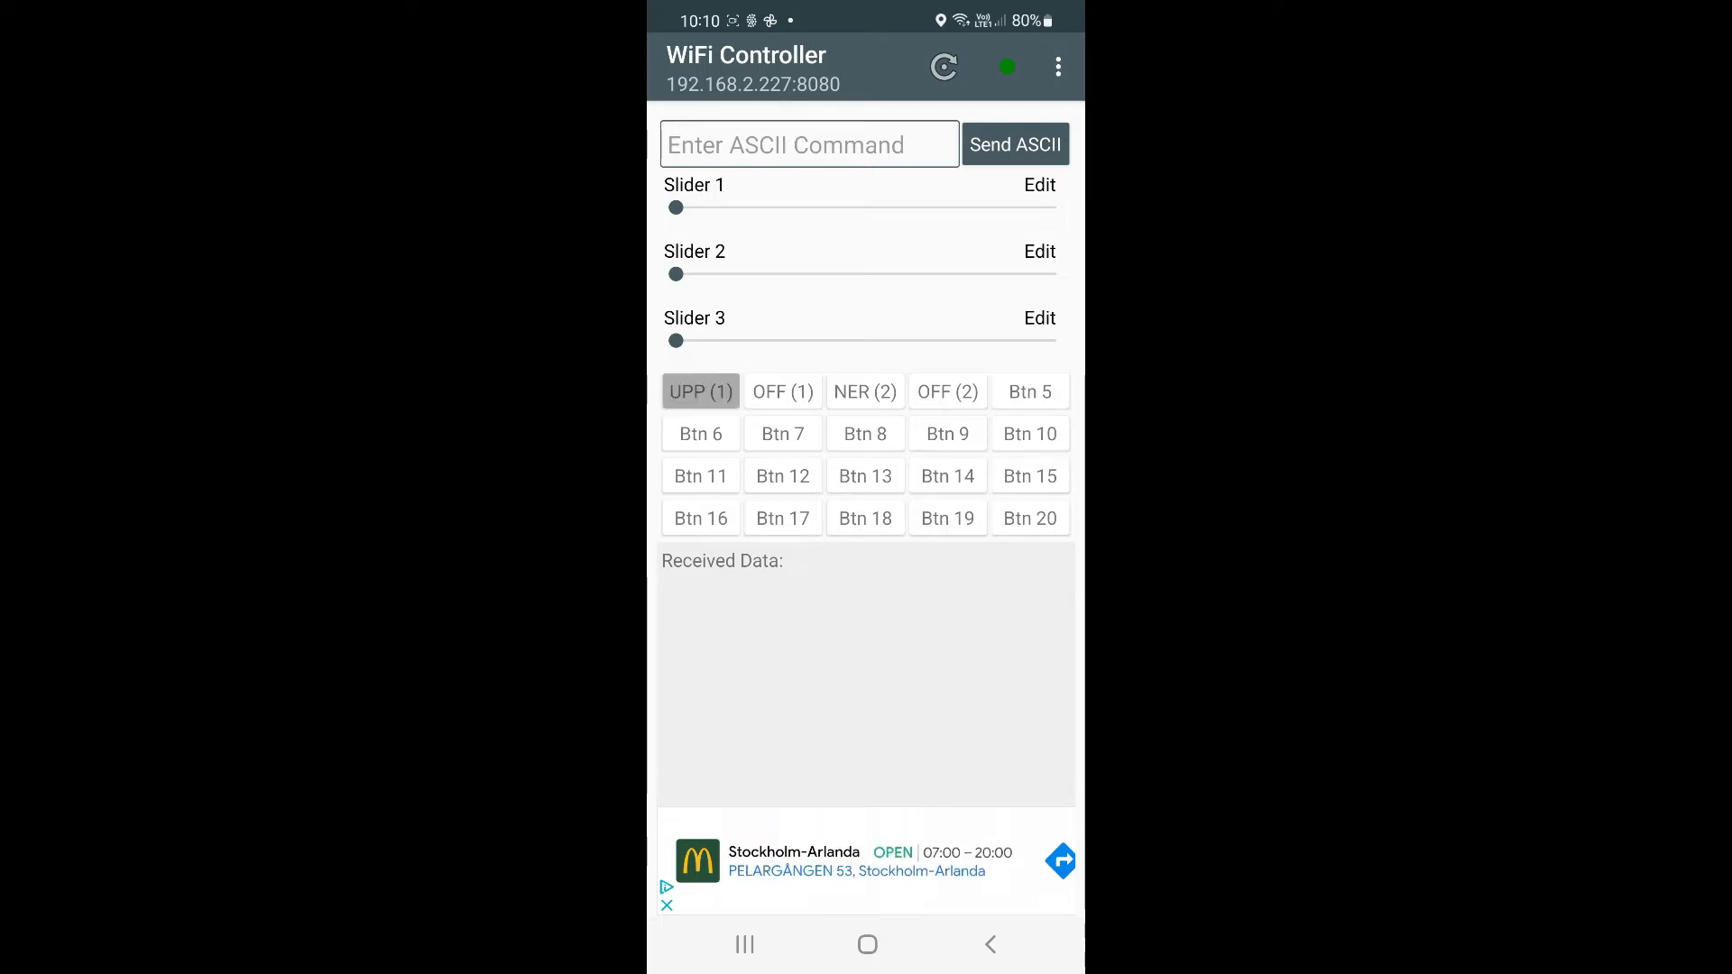
left_click(700, 392)
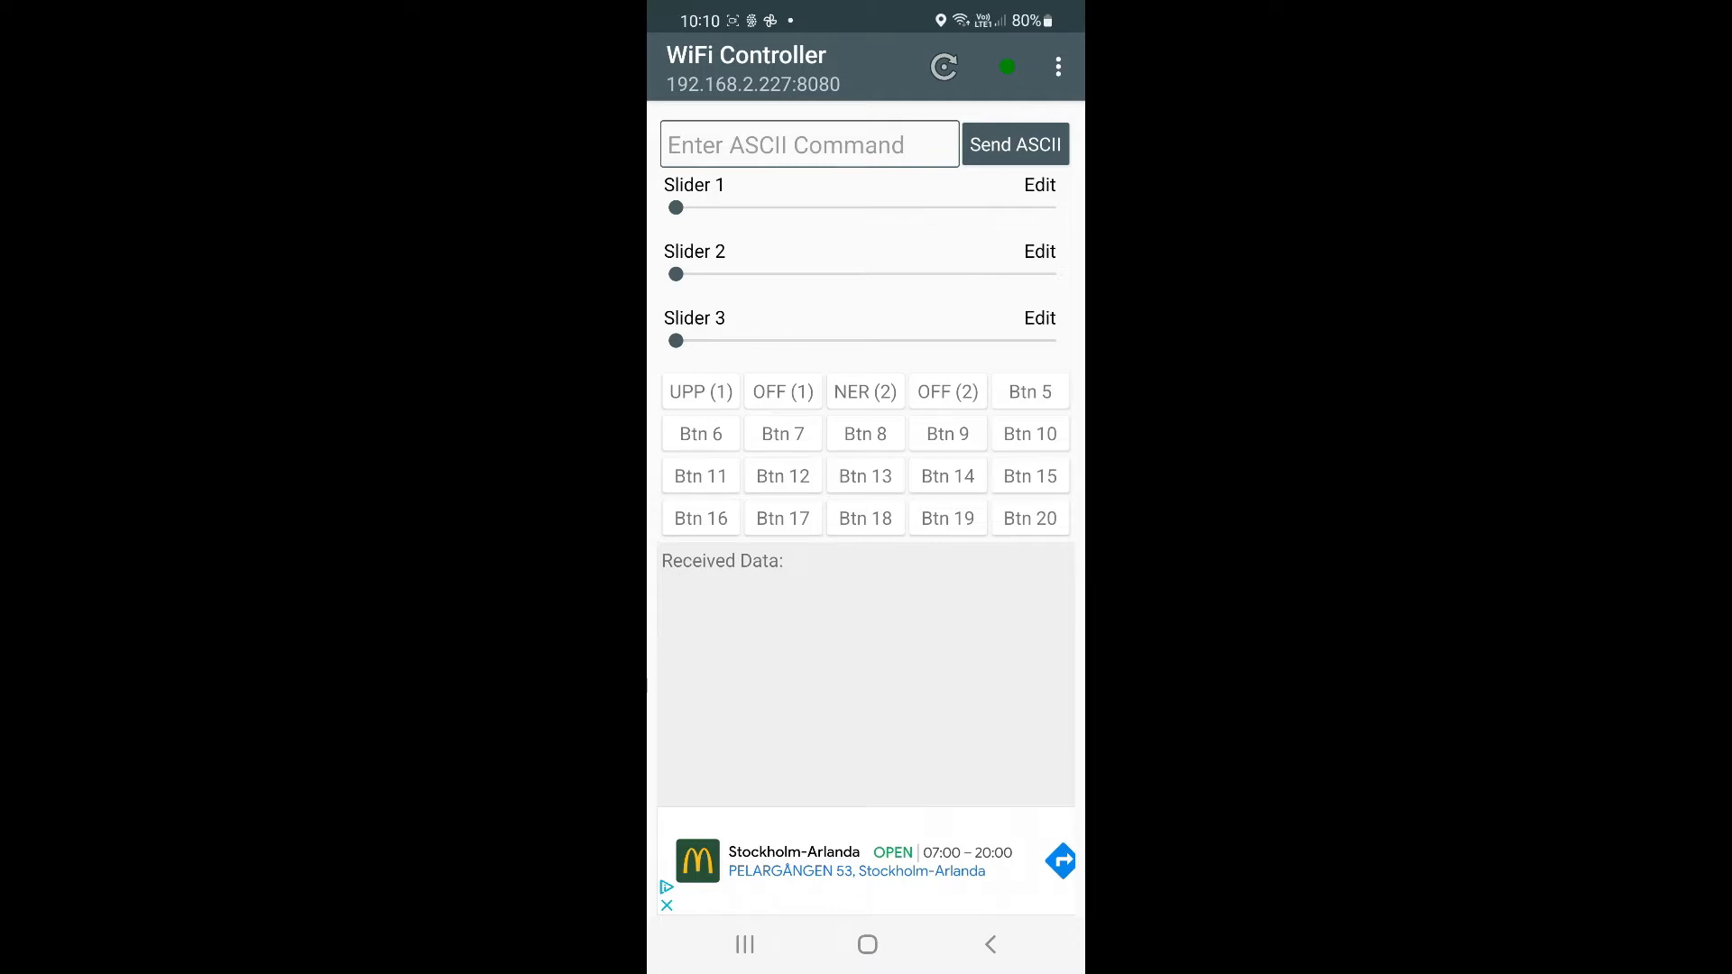